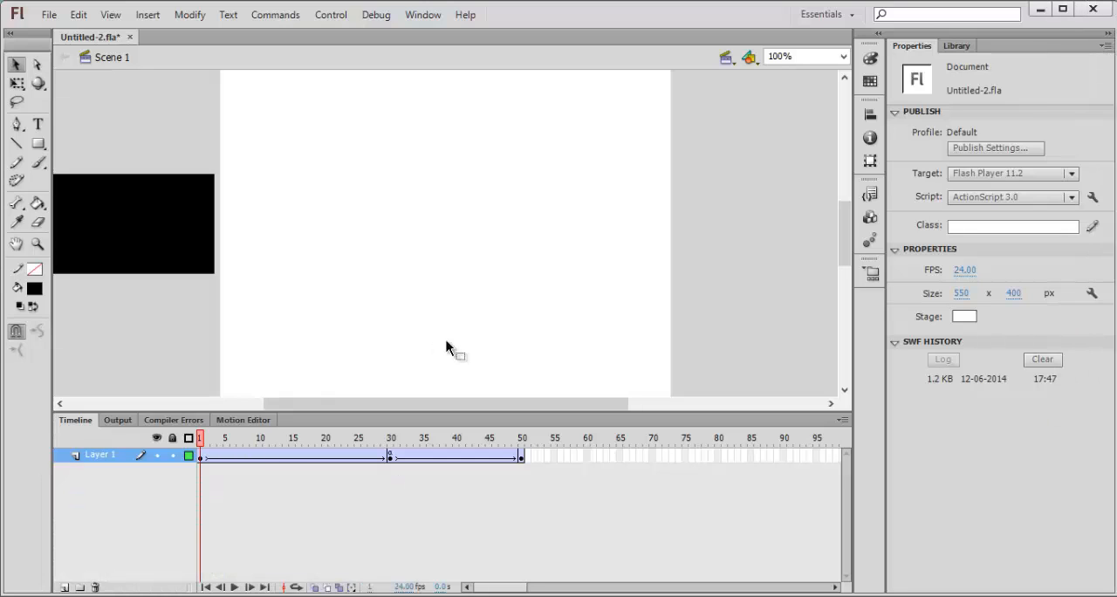
{"action": "mouse_move", "coordinate": [290, 442]}
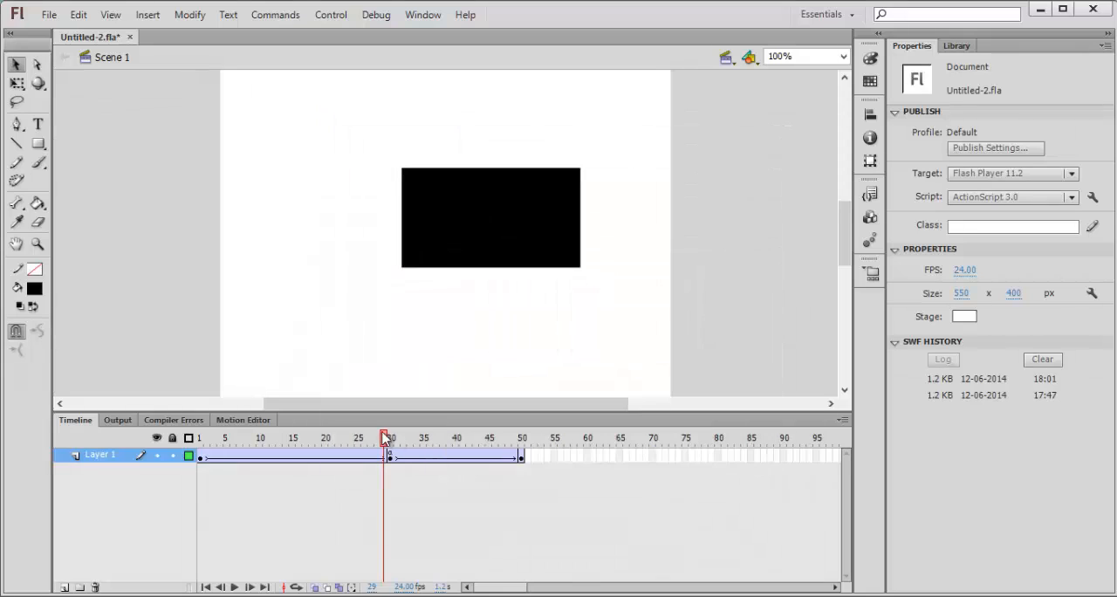
Open frame 30's script, then return the playhead to frame 1
{"action": "right_click", "coordinate": [388, 456]}
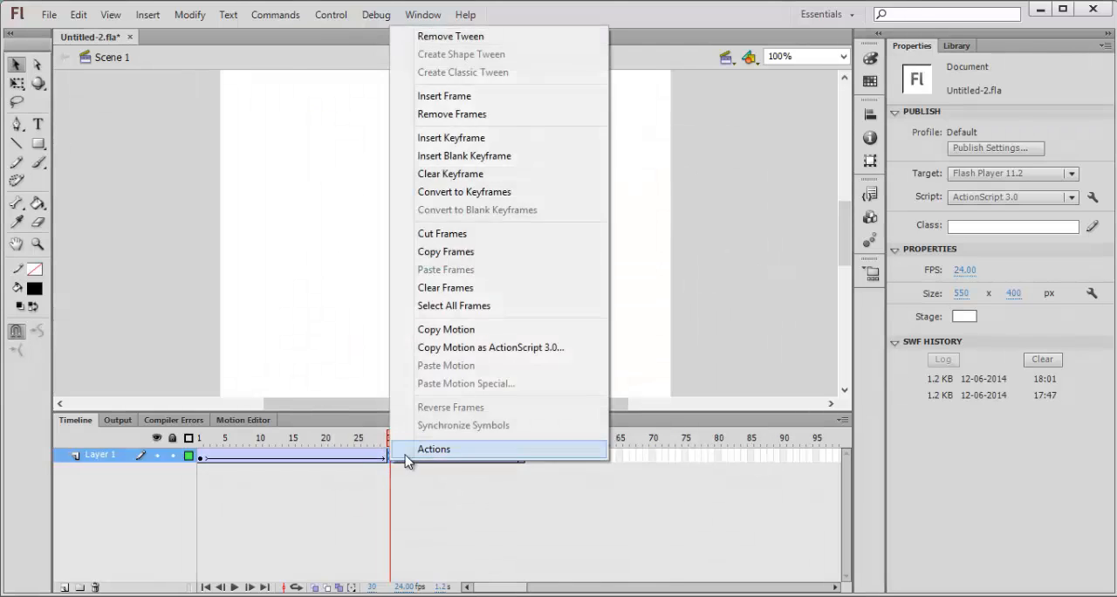
{"action": "left_click", "coordinate": [434, 448]}
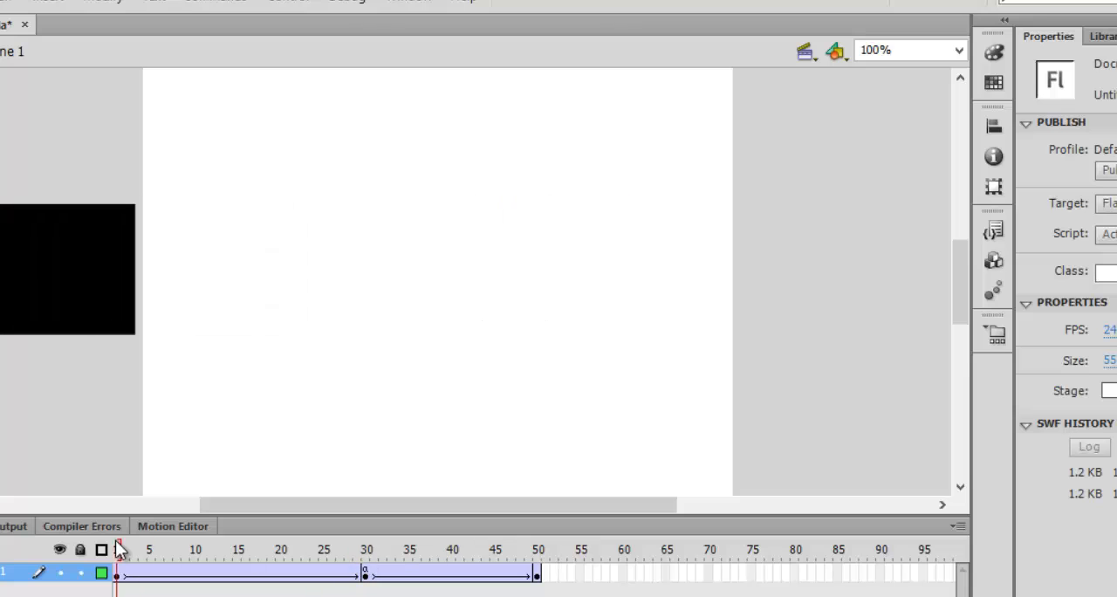
{"action": "left_click", "coordinate": [115, 549]}
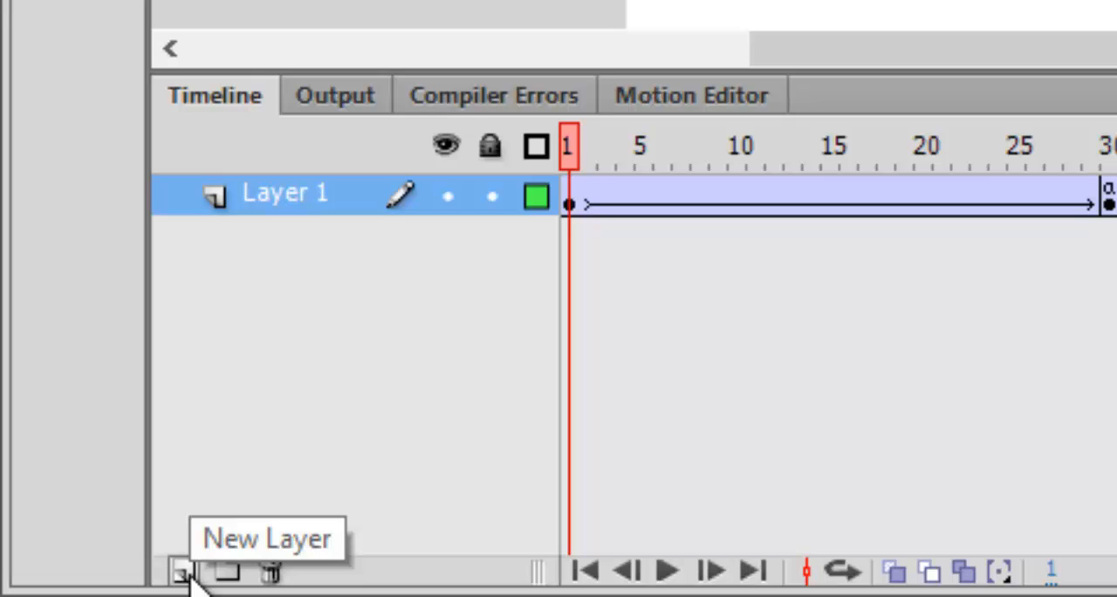
Add a new layer to the timeline and name it 'actions'
{"action": "left_click", "coordinate": [183, 572]}
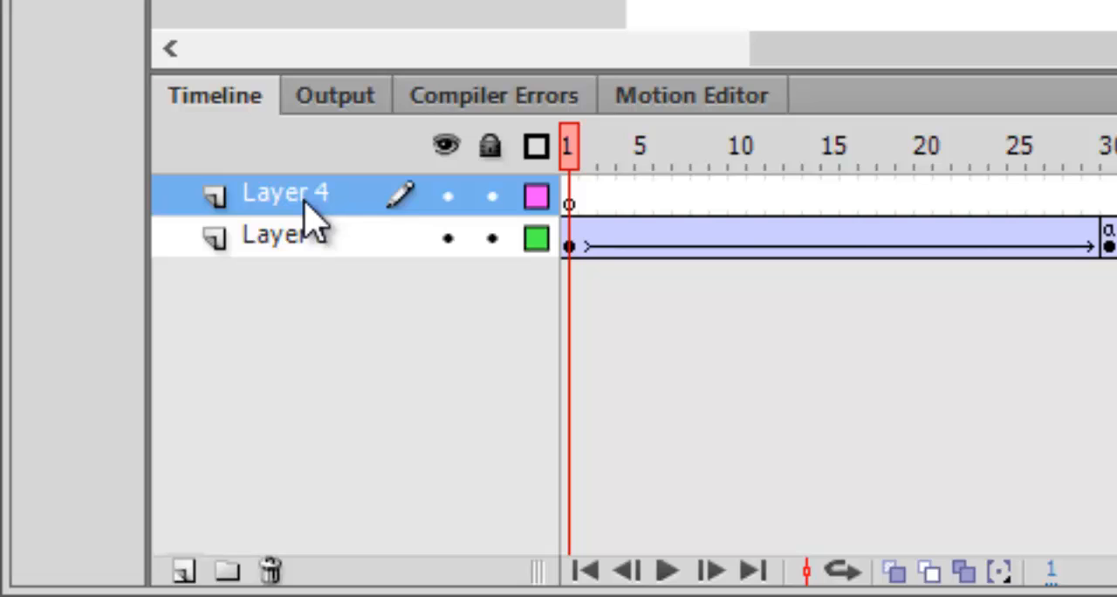
{"action": "double_click", "coordinate": [284, 193]}
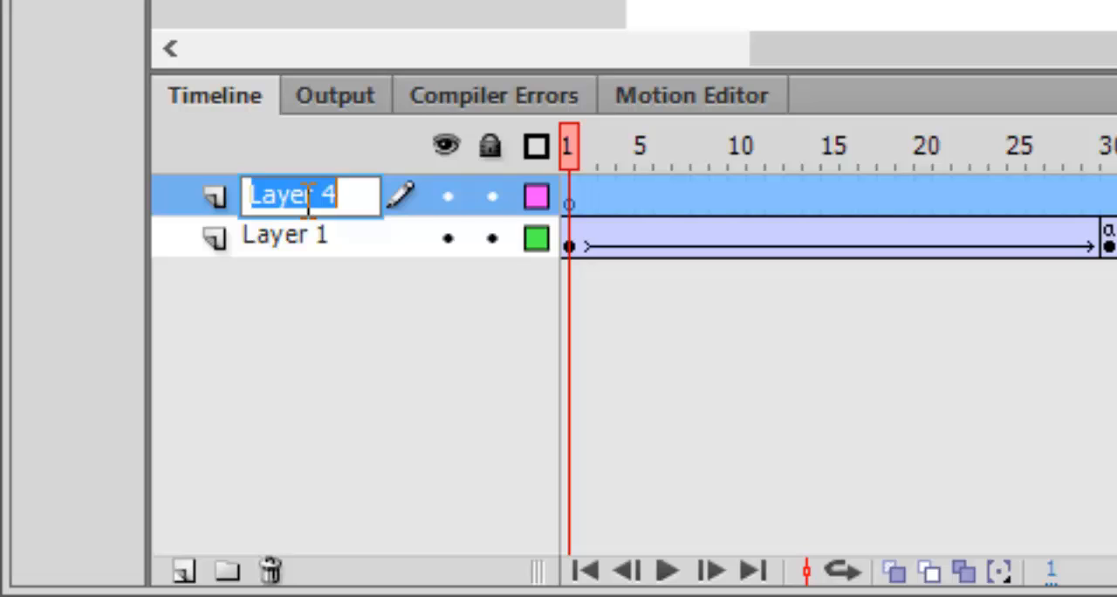
{"action": "type", "text": "actions"}
{"action": "left_click", "coordinate": [285, 237]}
{"action": "type", "text": "animation"}
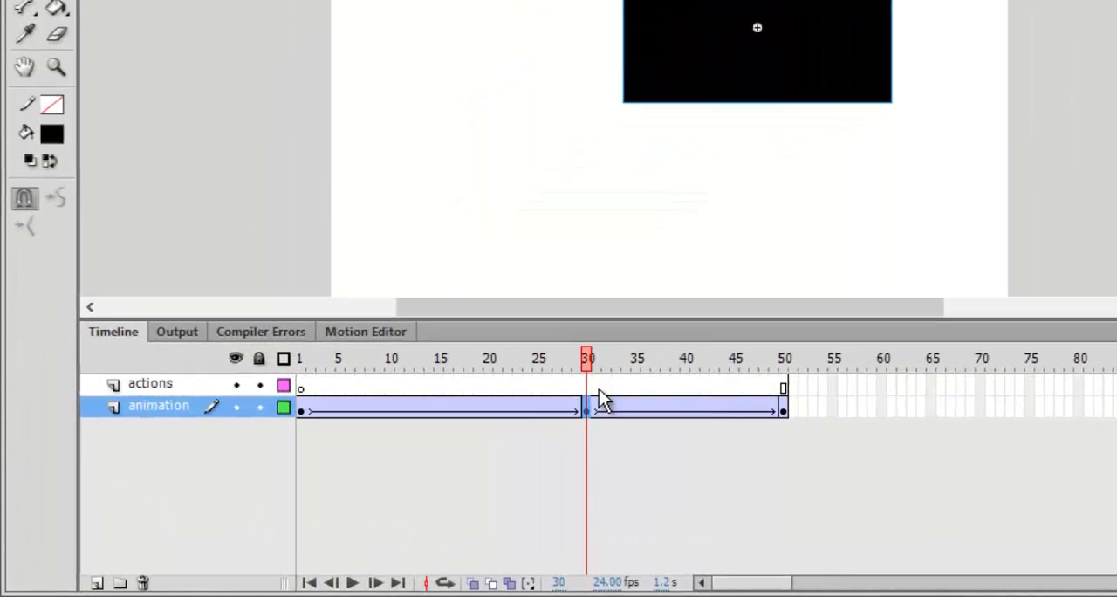
Insert a blank keyframe at frame 30 on the actions layer and open its script
{"action": "right_click", "coordinate": [587, 388]}
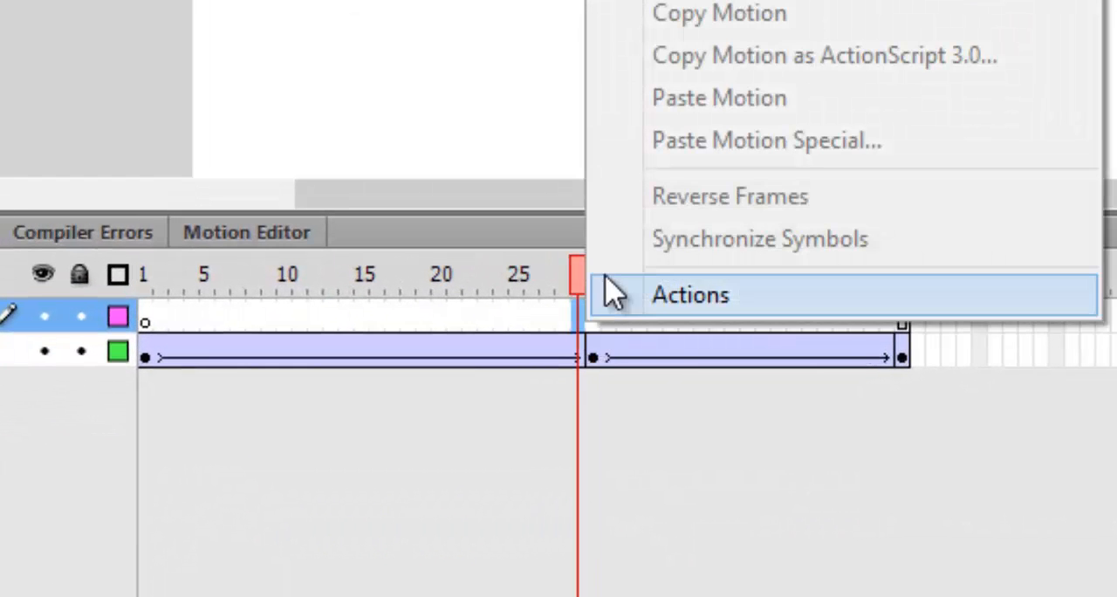
{"action": "left_click", "coordinate": [689, 295]}
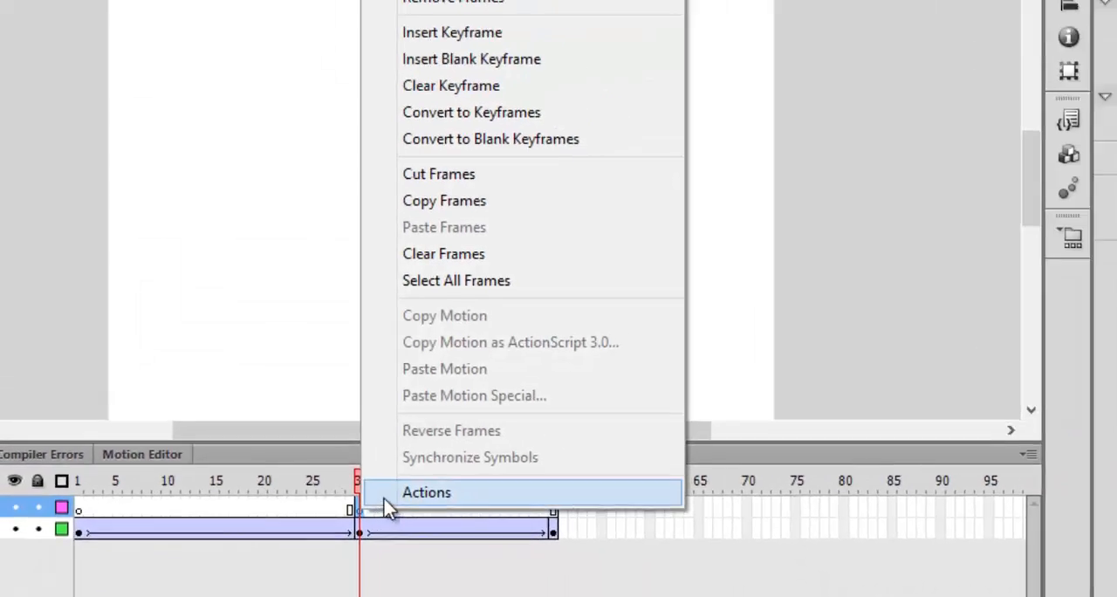
{"action": "left_click", "coordinate": [427, 492]}
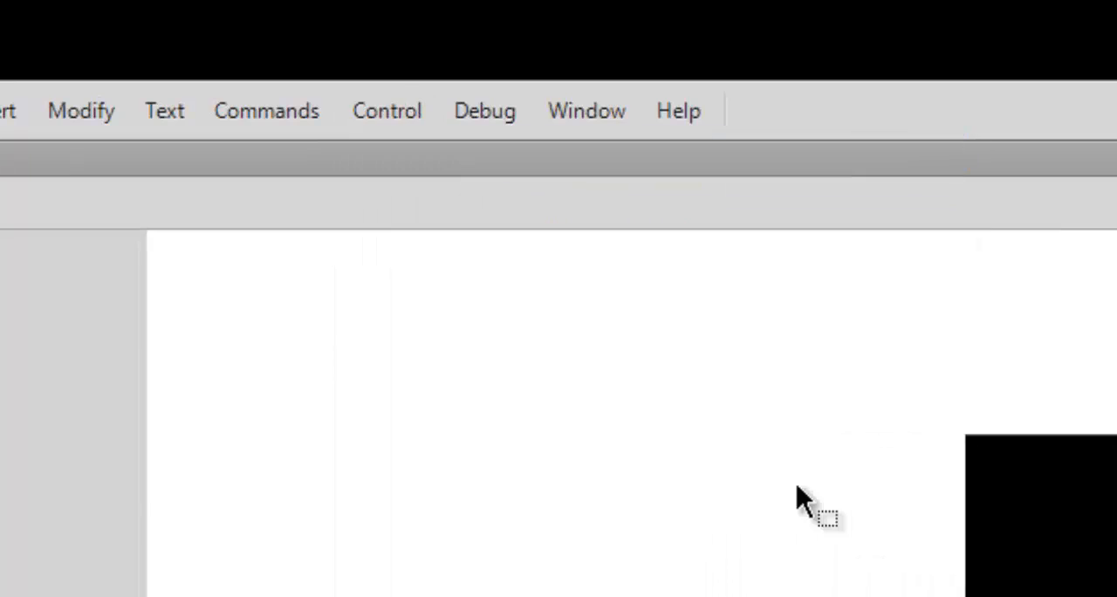
Test the movie inside Flash, then move the playhead to frame 30 and back to frame 1
{"action": "left_click", "coordinate": [387, 110]}
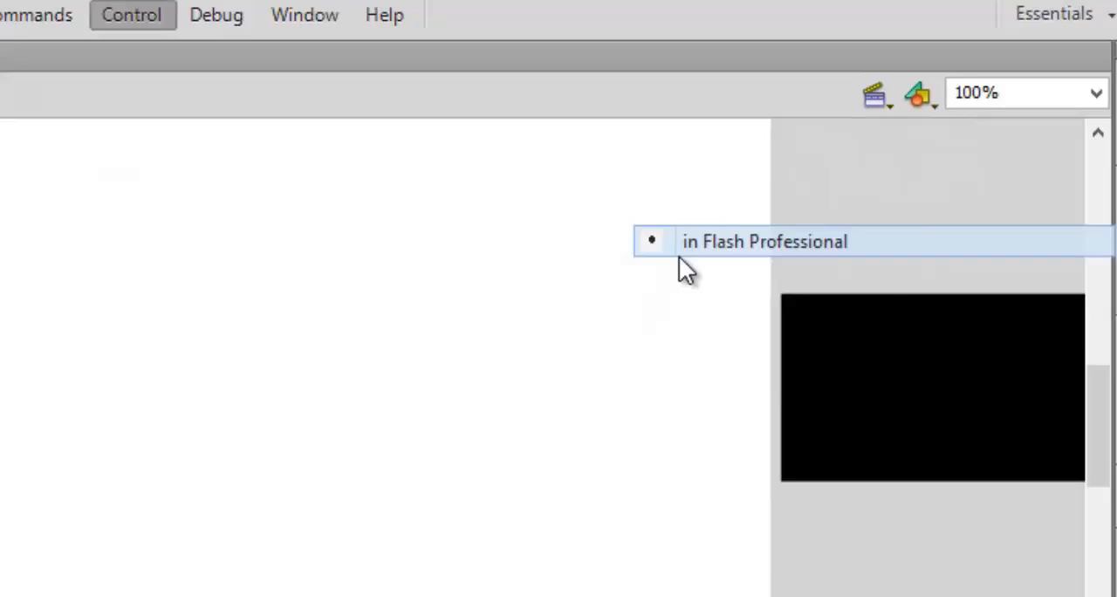
{"action": "left_click", "coordinate": [763, 241]}
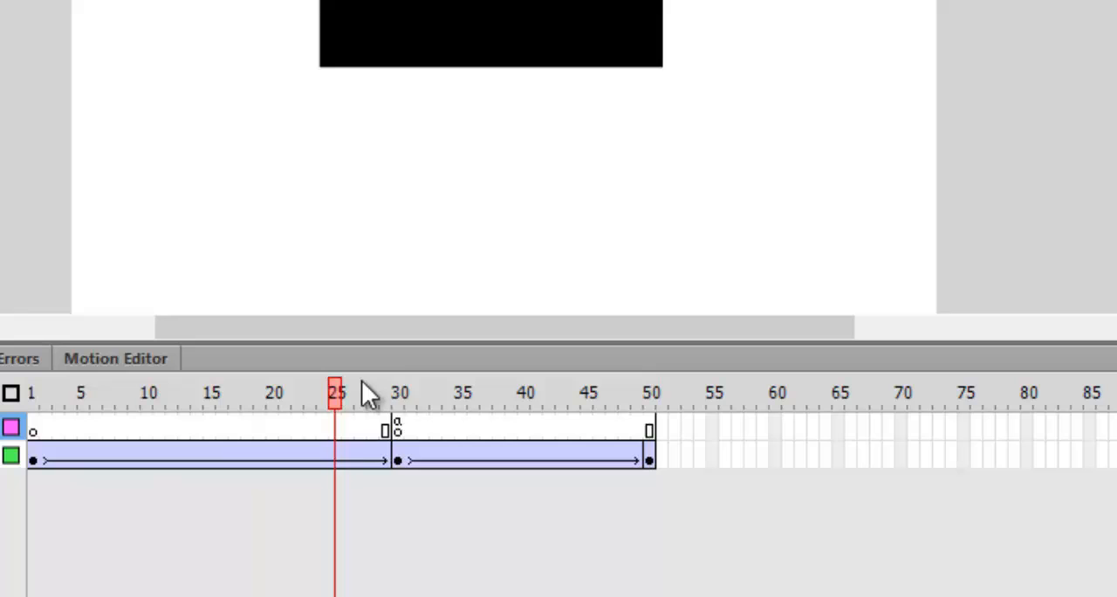
{"action": "left_click", "coordinate": [400, 393]}
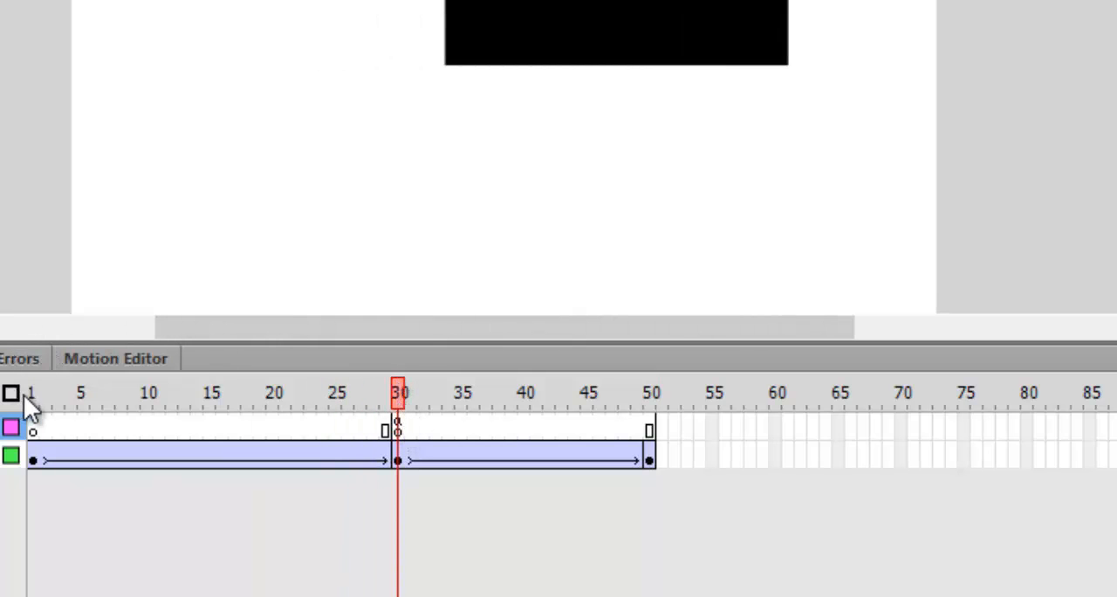
{"action": "left_click", "coordinate": [32, 393]}
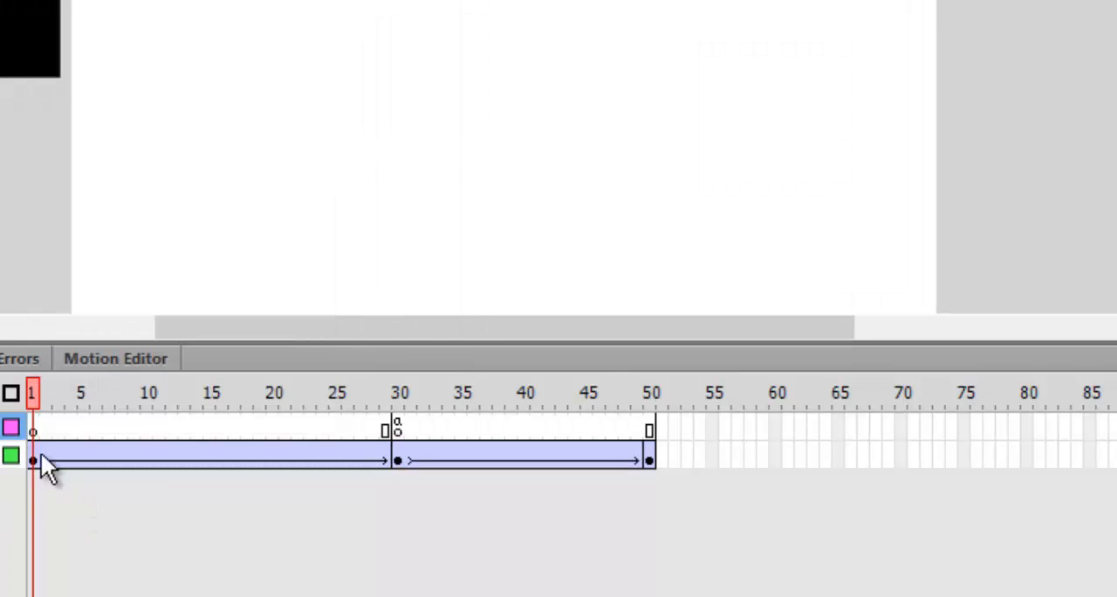
{"action": "left_click", "coordinate": [33, 432]}
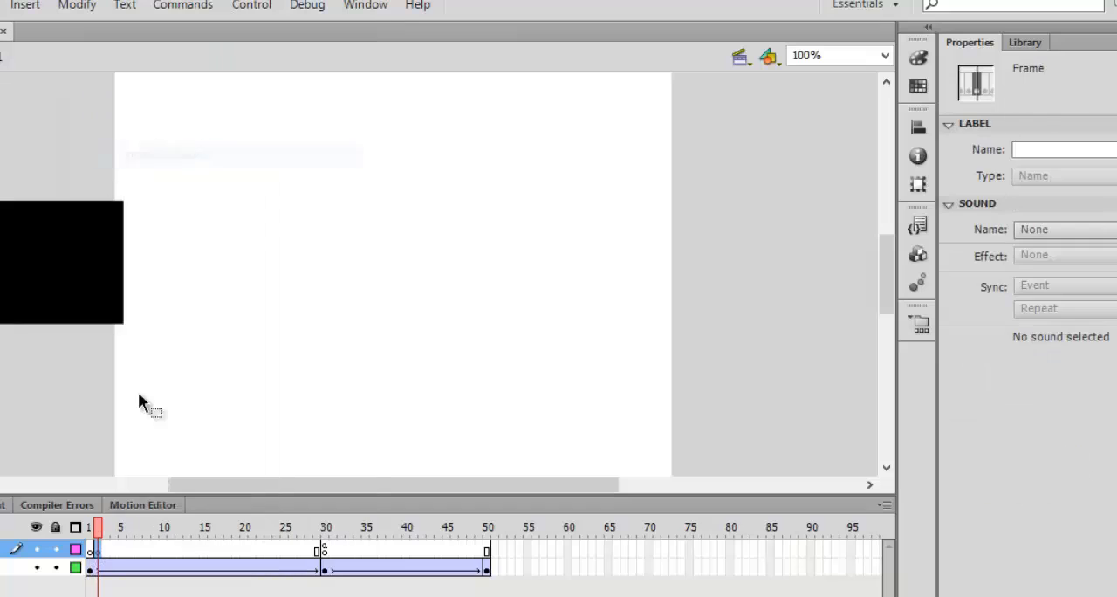
Open the Actions script for frame 1 on the actions layer
{"action": "right_click", "coordinate": [91, 567]}
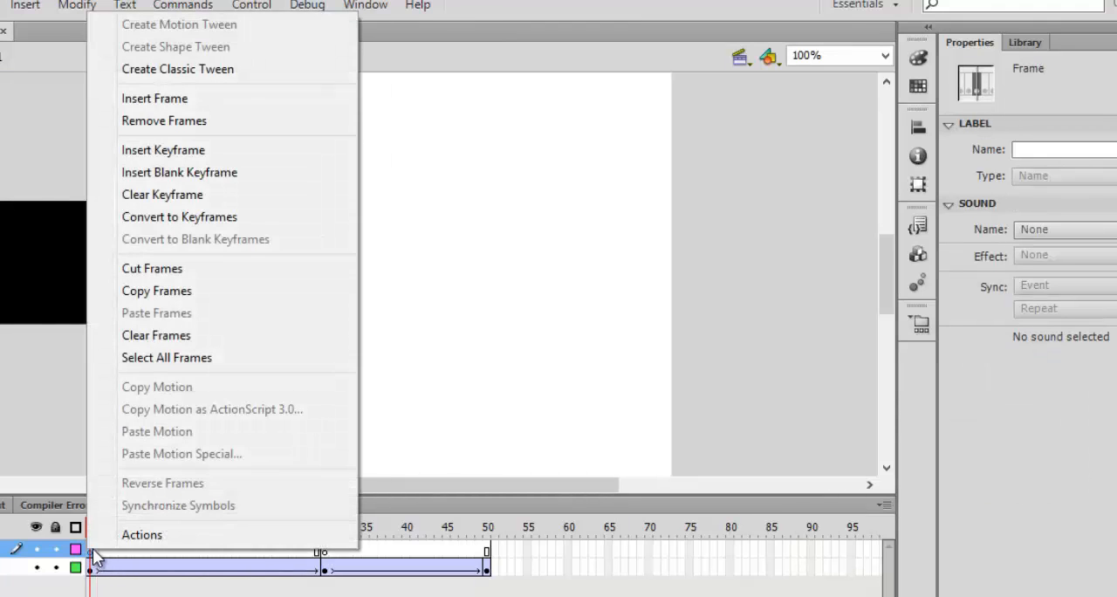
{"action": "left_click", "coordinate": [142, 534]}
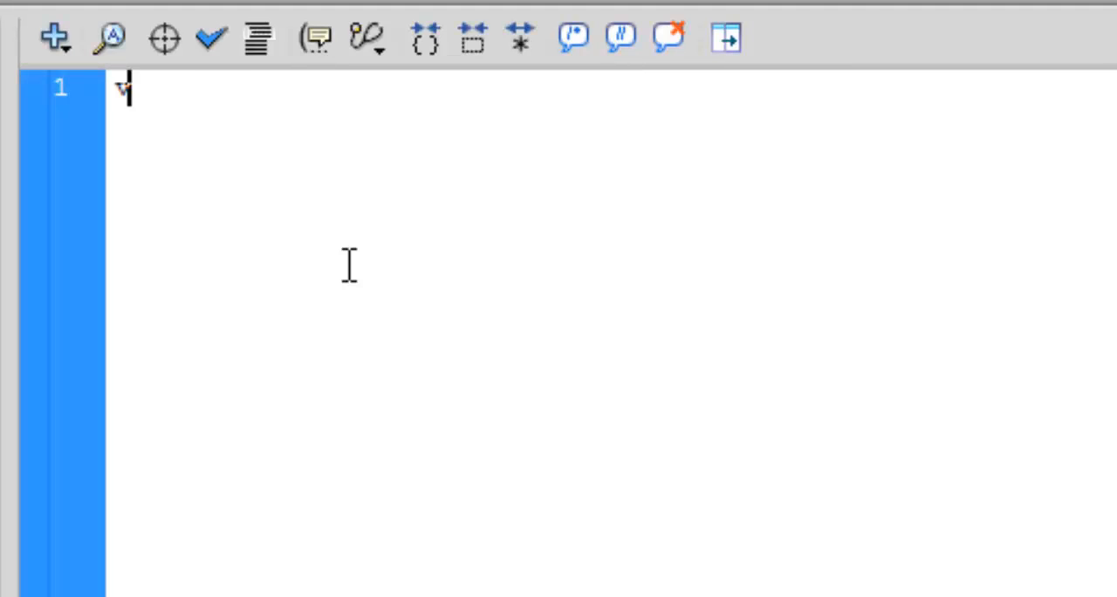
Type the declaration var count:Number = 1 into frame 1's script
{"action": "type", "text": "var"}
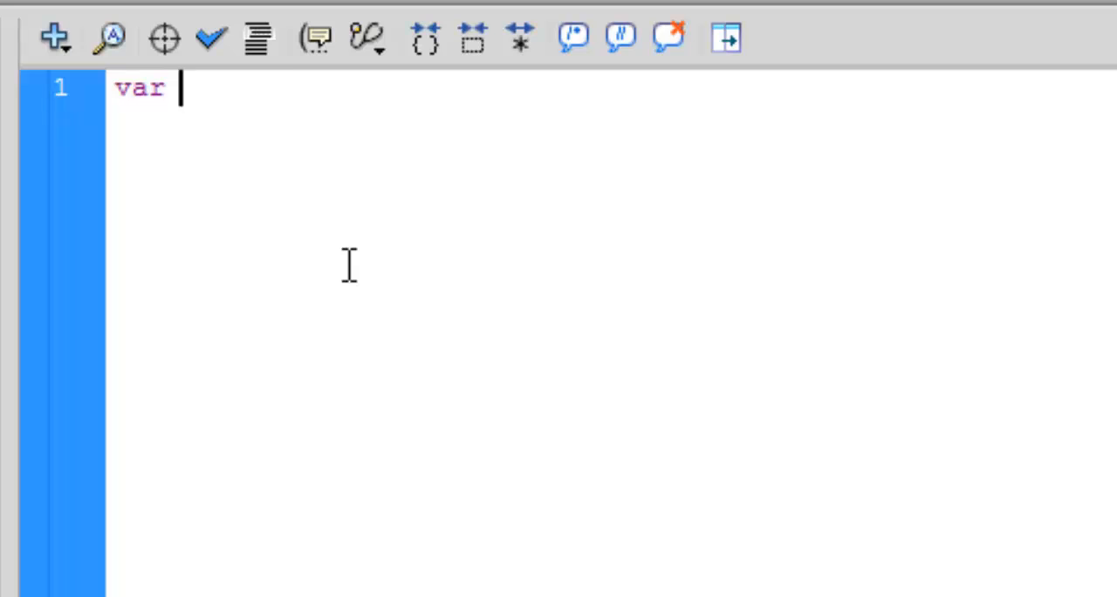
{"action": "type", "text": "count"}
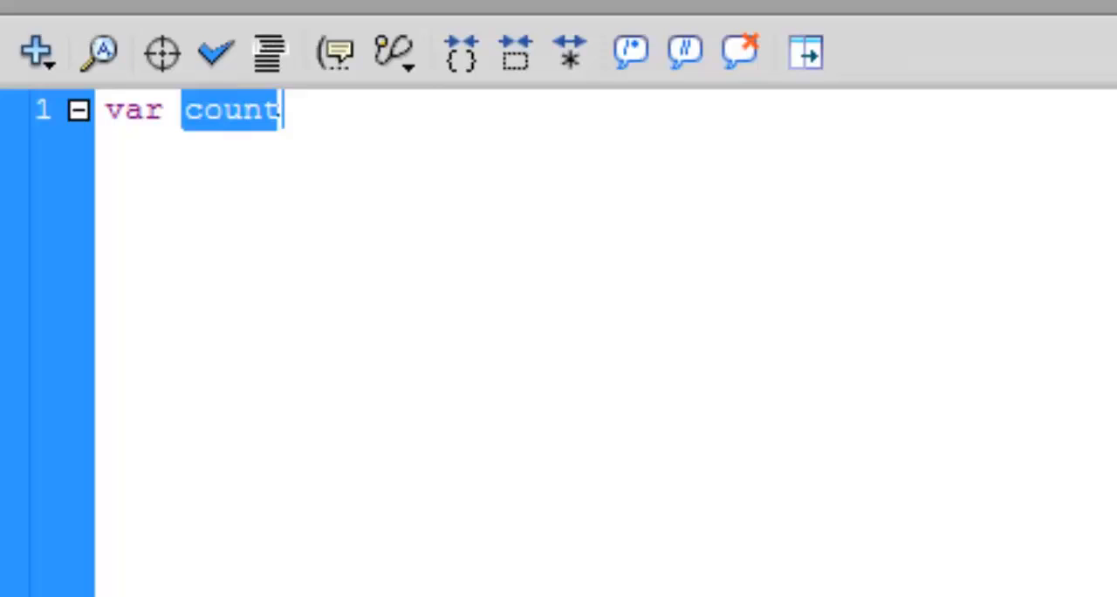
{"action": "type", "text": ":"}
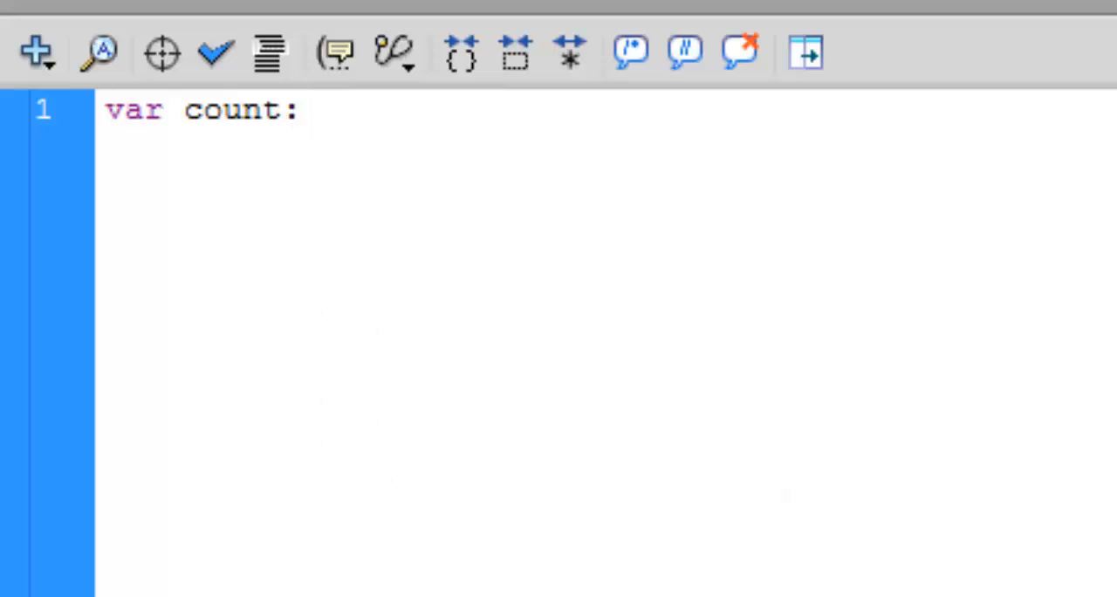
{"action": "type", "text": "N"}
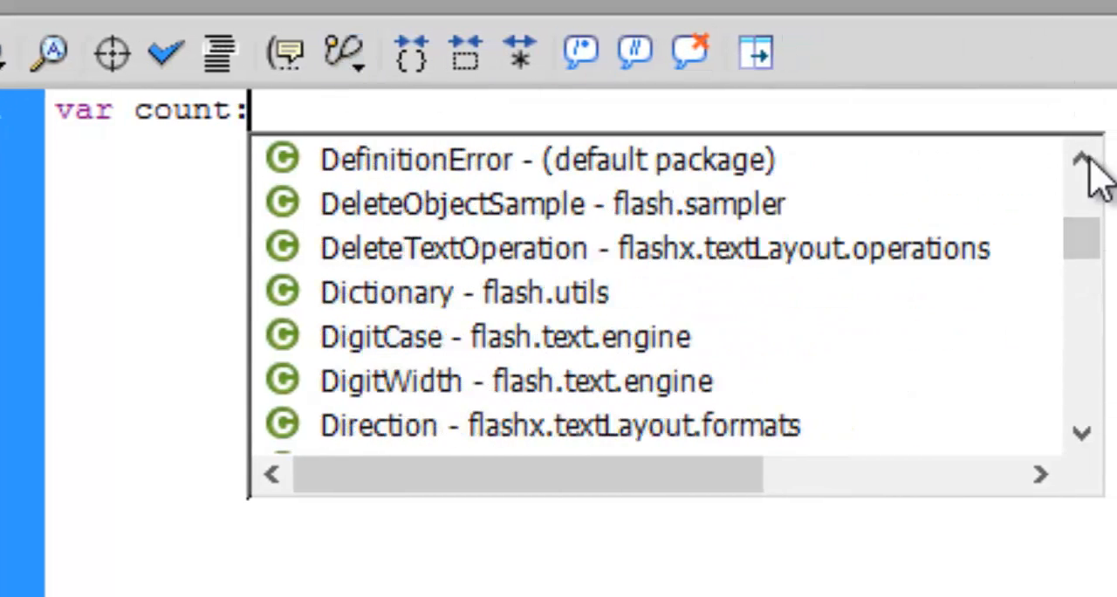
{"action": "type", "text": "Number ="}
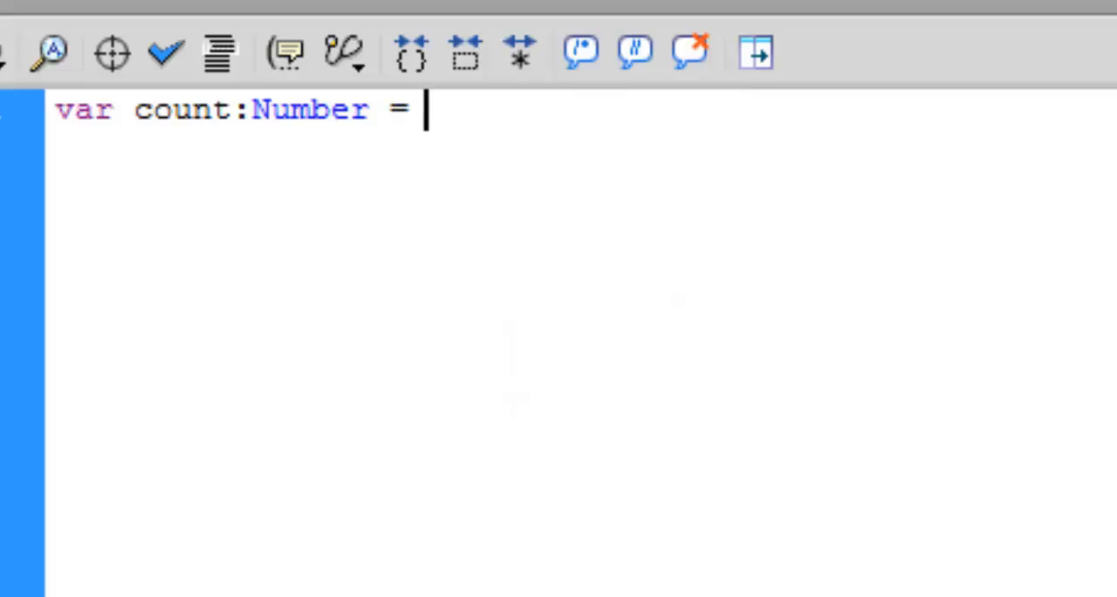
{"action": "type", "text": "1;"}
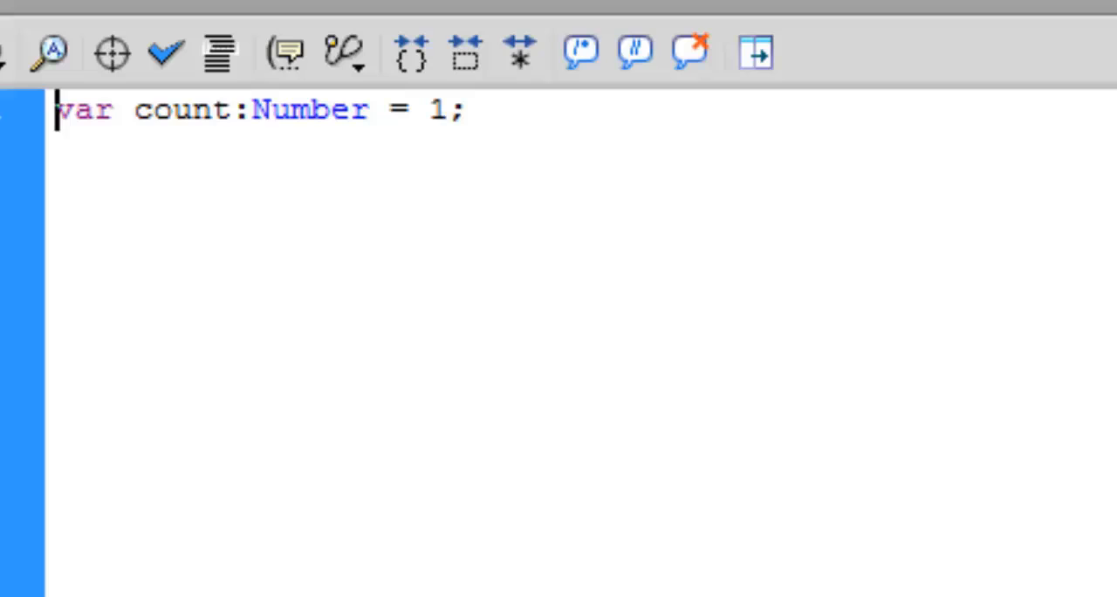
Select words in the declaration line, including the Number type
{"action": "double_click", "coordinate": [86, 109]}
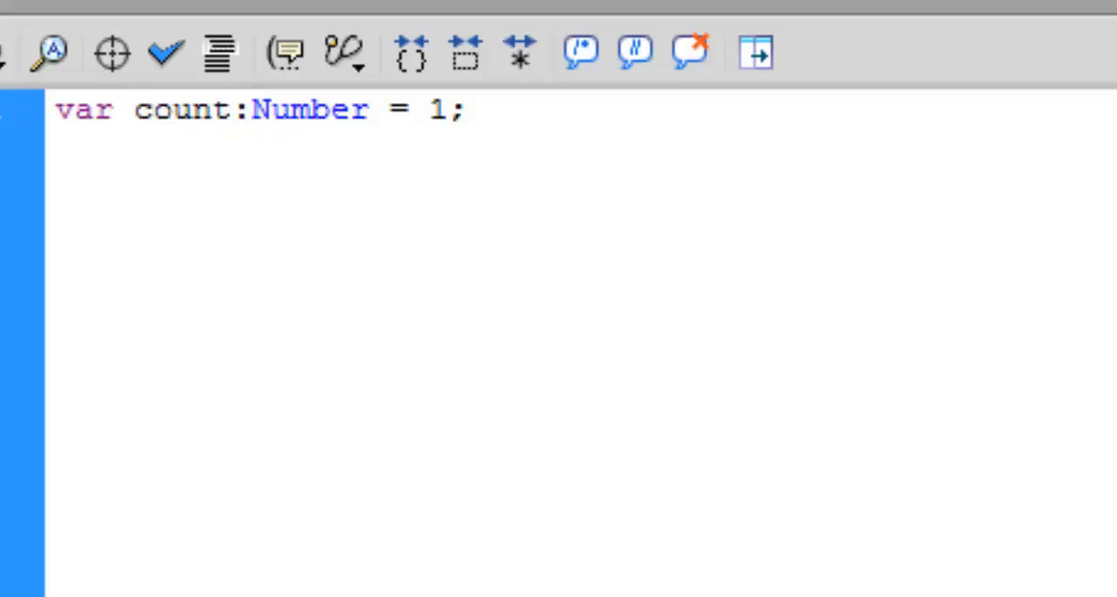
{"action": "double_click", "coordinate": [307, 109]}
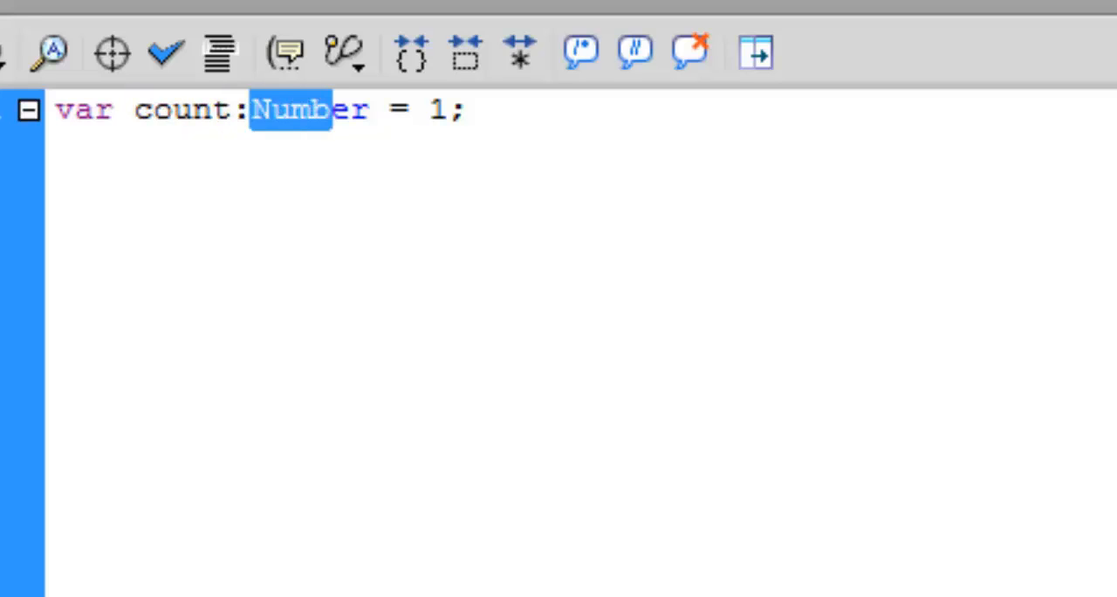
{"action": "left_click", "coordinate": [249, 110]}
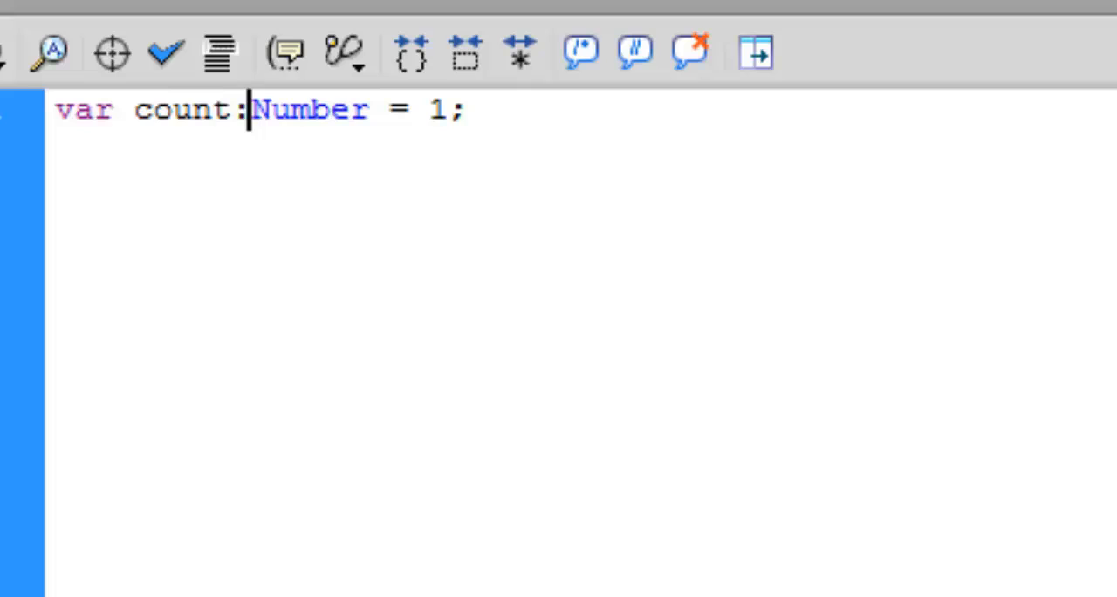
{"action": "double_click", "coordinate": [309, 110]}
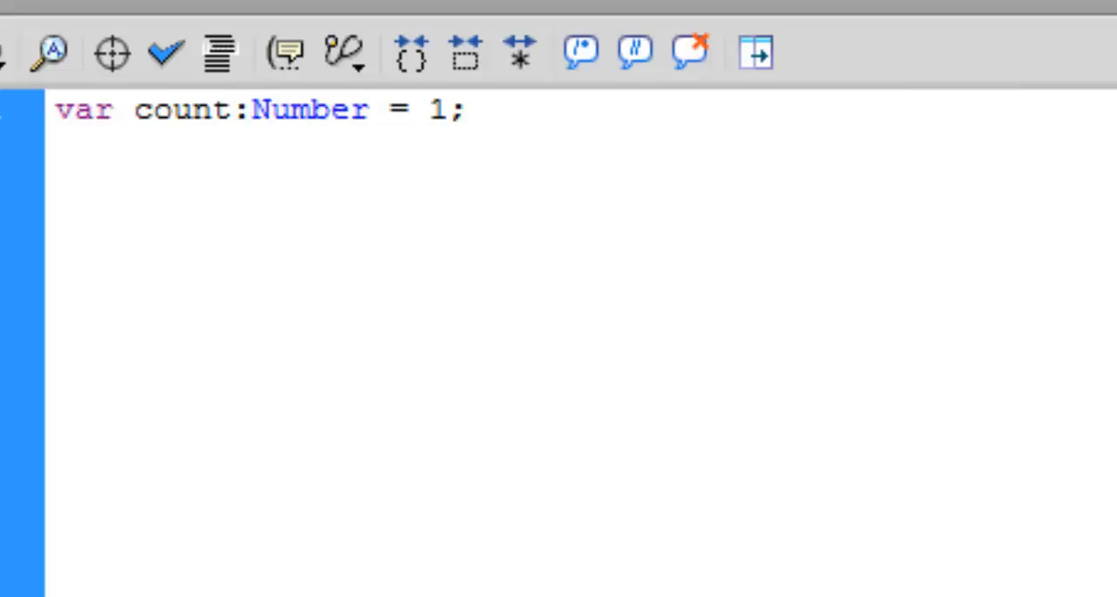
{"action": "left_click", "coordinate": [288, 109]}
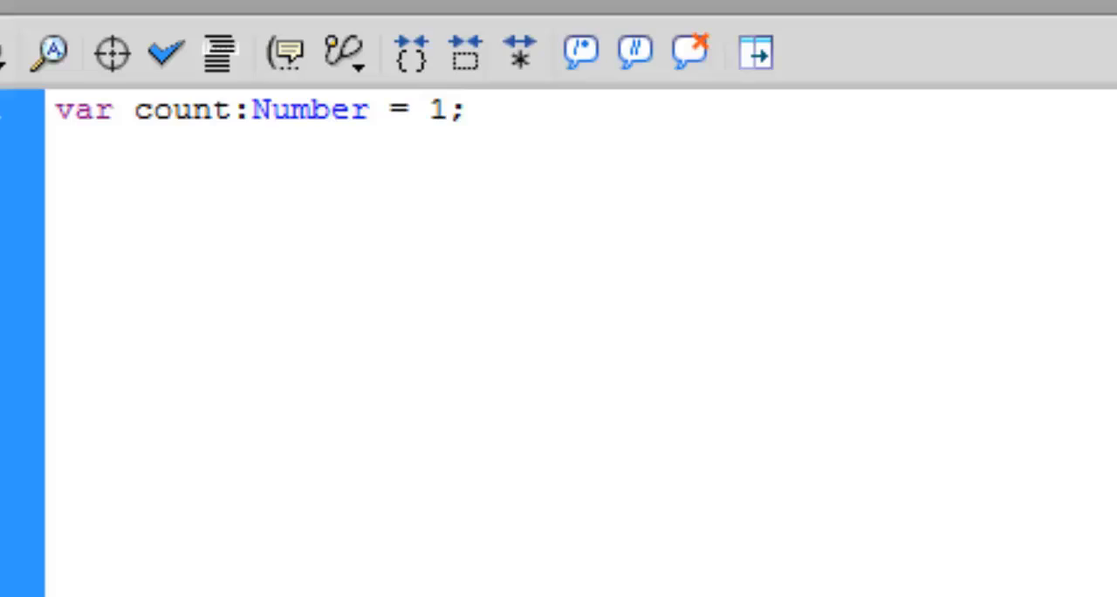
{"action": "double_click", "coordinate": [209, 110]}
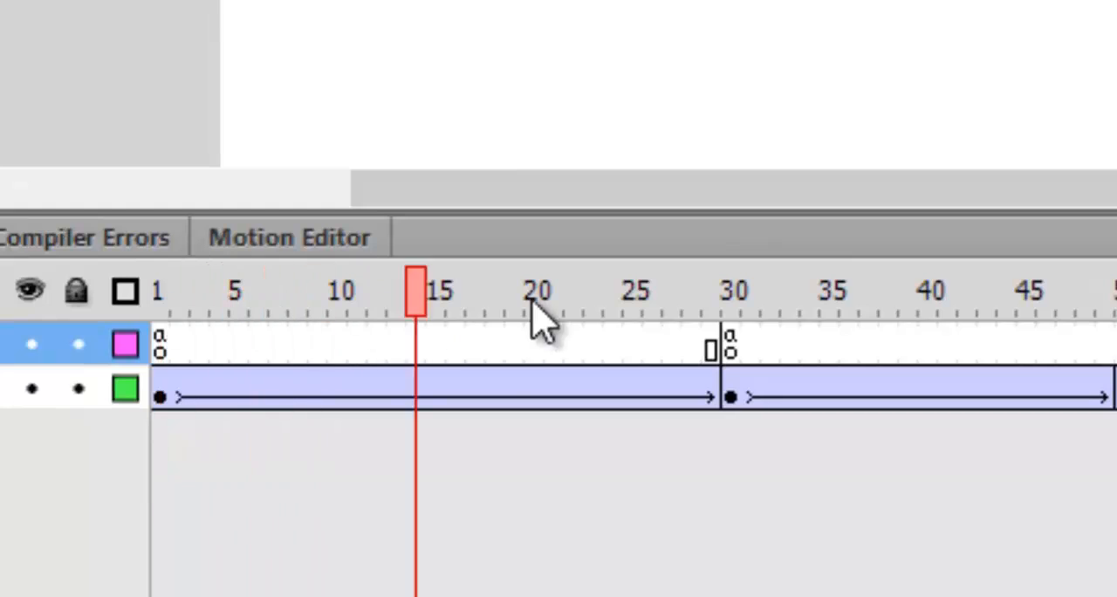
Open frame 30's script and add the line count = count + 1;
{"action": "left_click", "coordinate": [731, 291]}
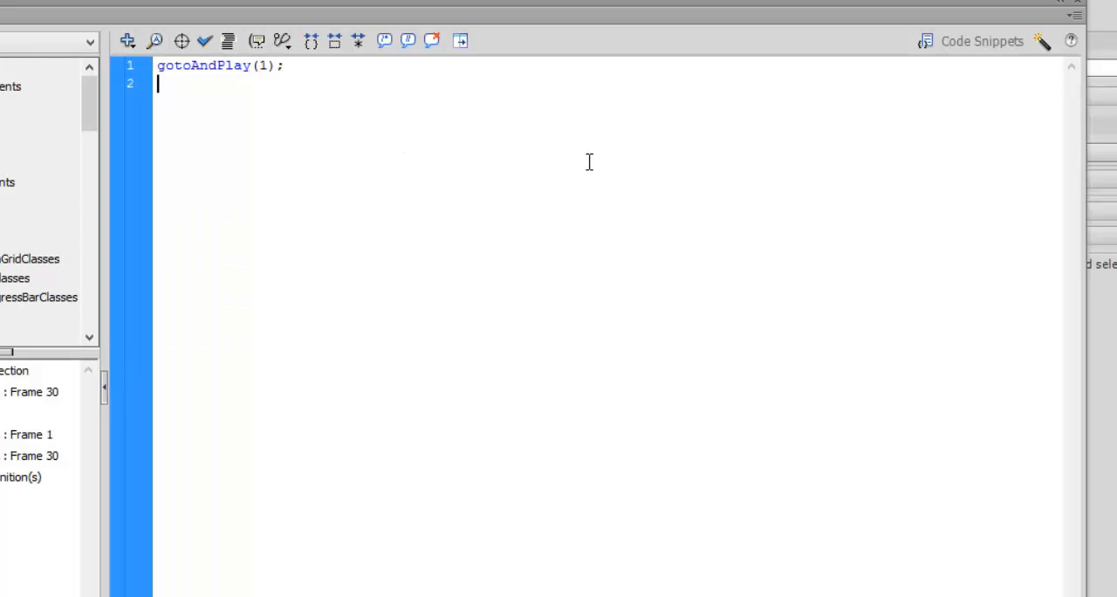
{"action": "type", "text": "count"}
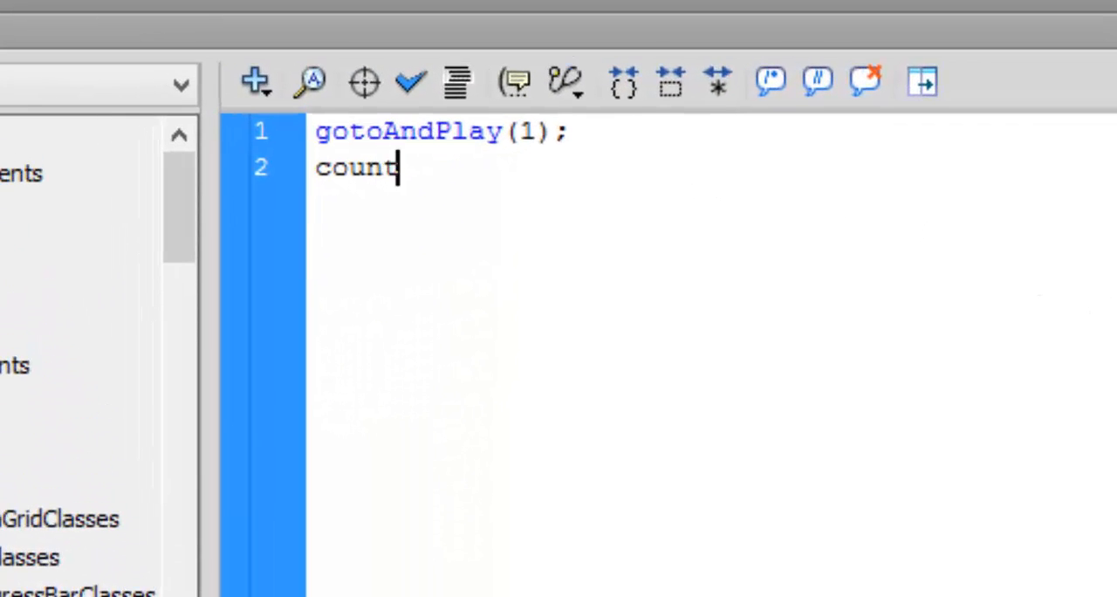
{"action": "type", "text": "= count"}
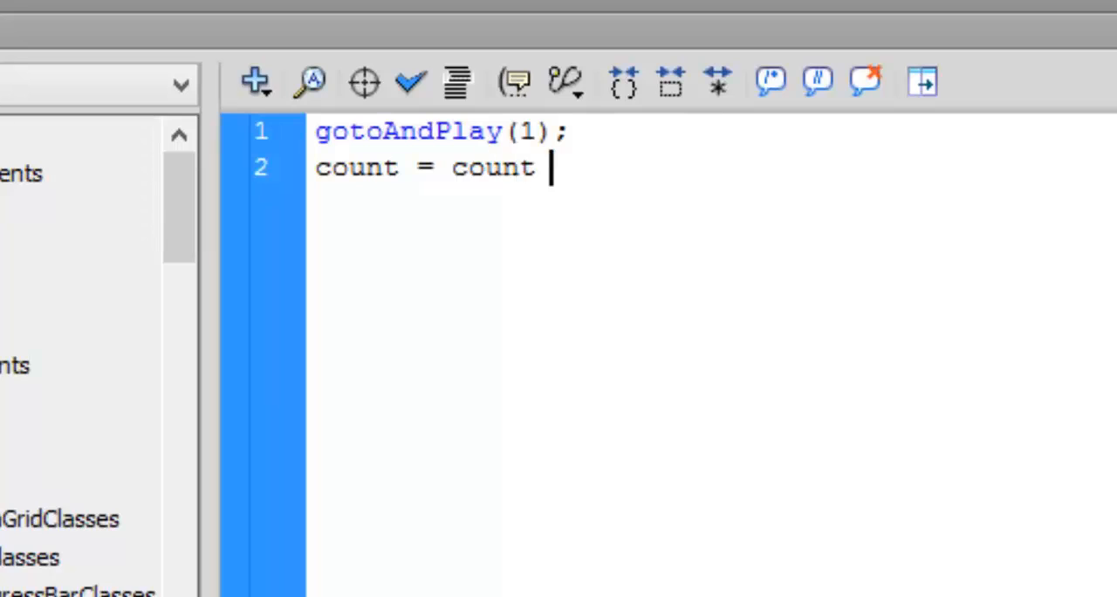
{"action": "type", "text": "+ 1"}
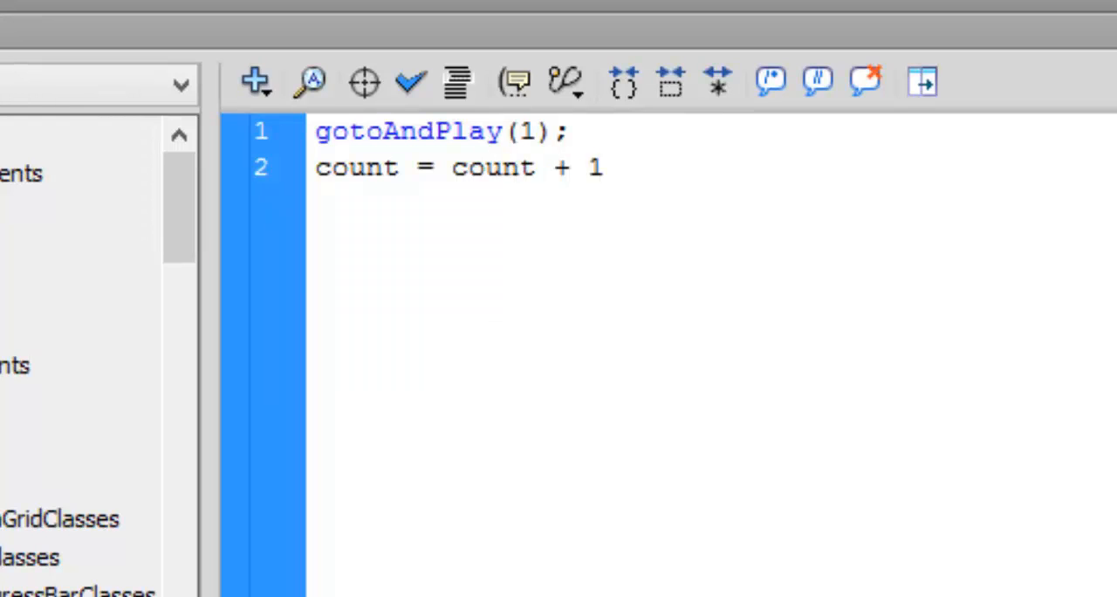
{"action": "type", "text": ";"}
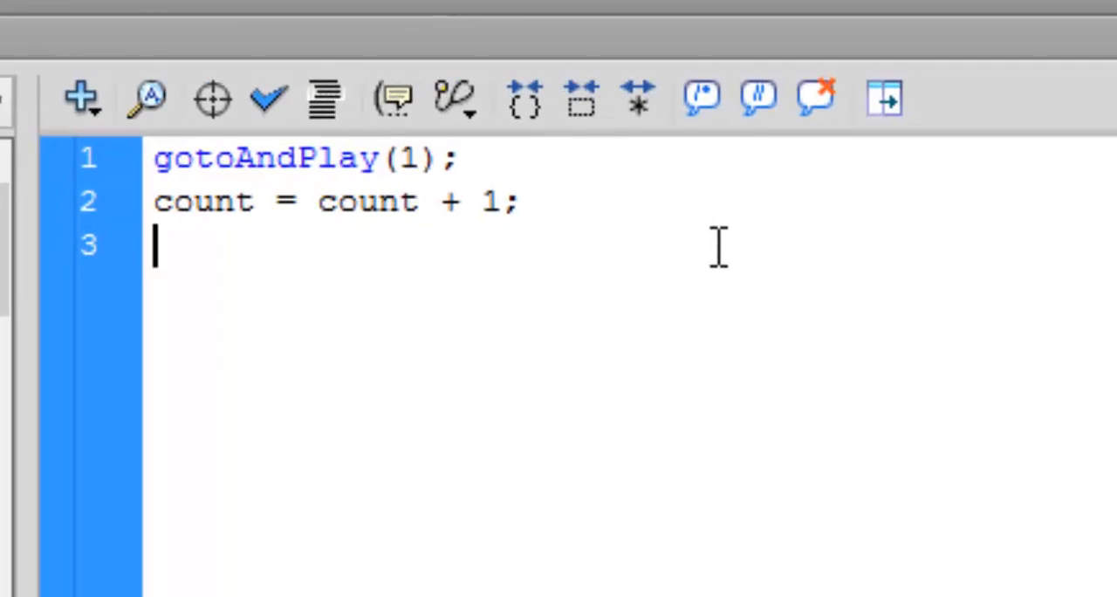
Type scratch text after the new line, then delete the leftover line
{"action": "type", "text": "1"}
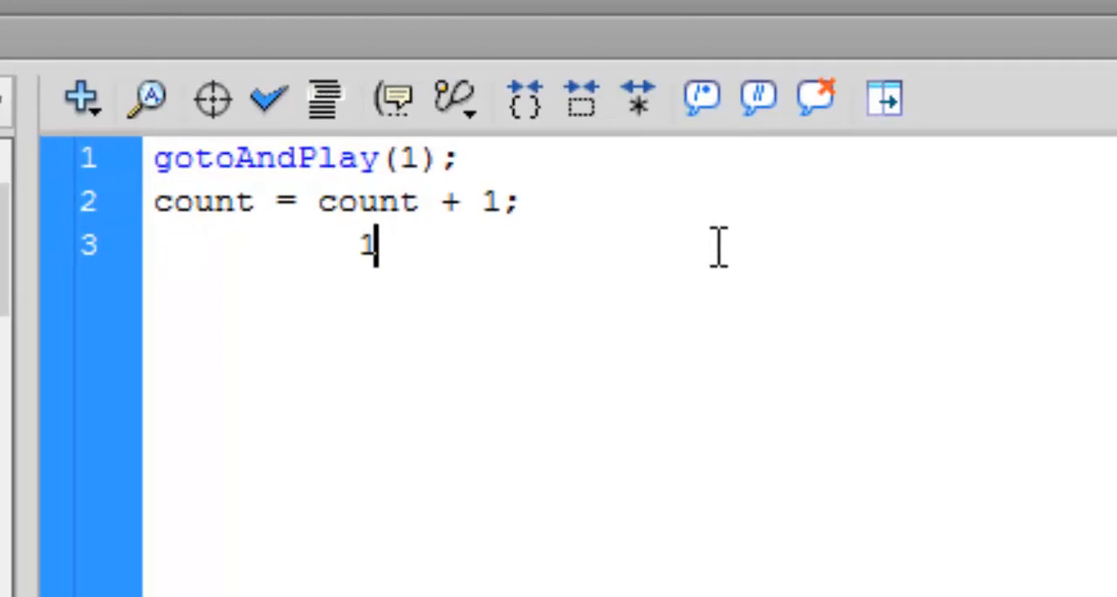
{"action": "type", "text": "+ 1"}
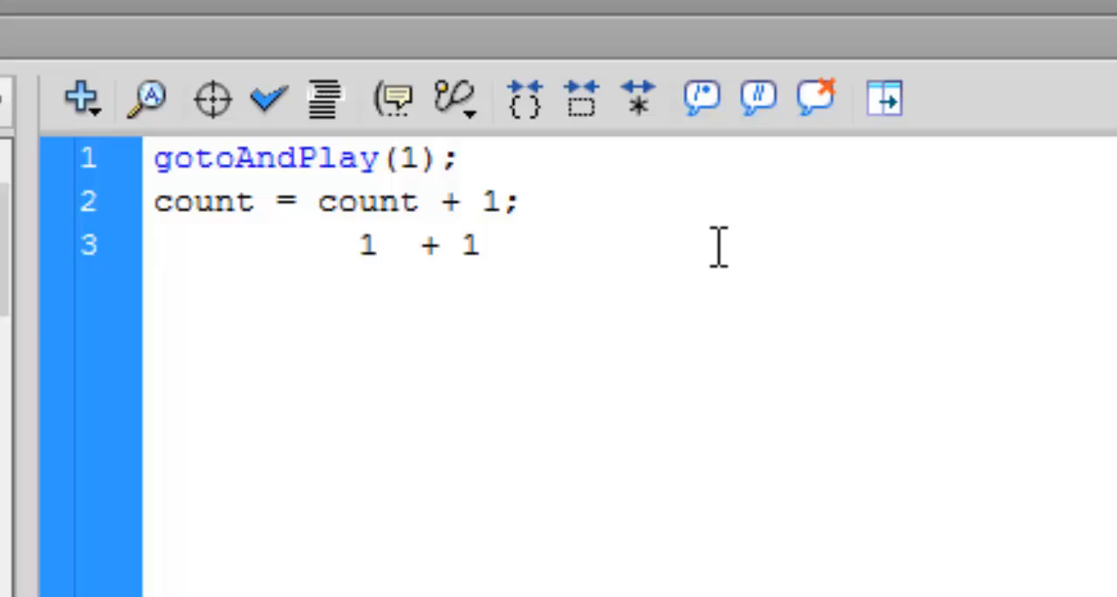
{"action": "type", "text": "2"}
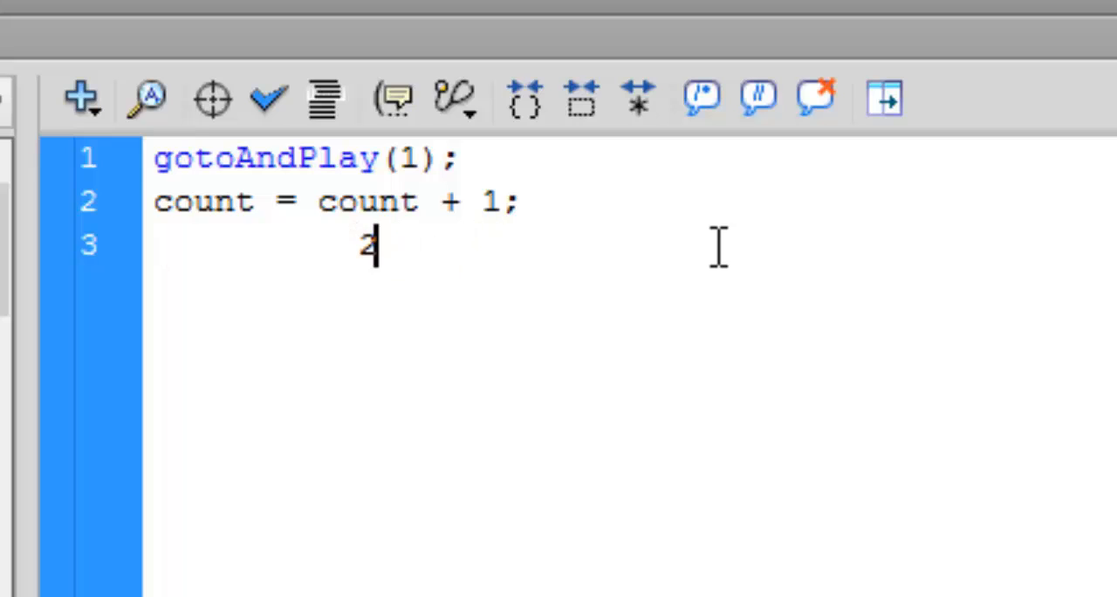
{"action": "type", "text": "+"}
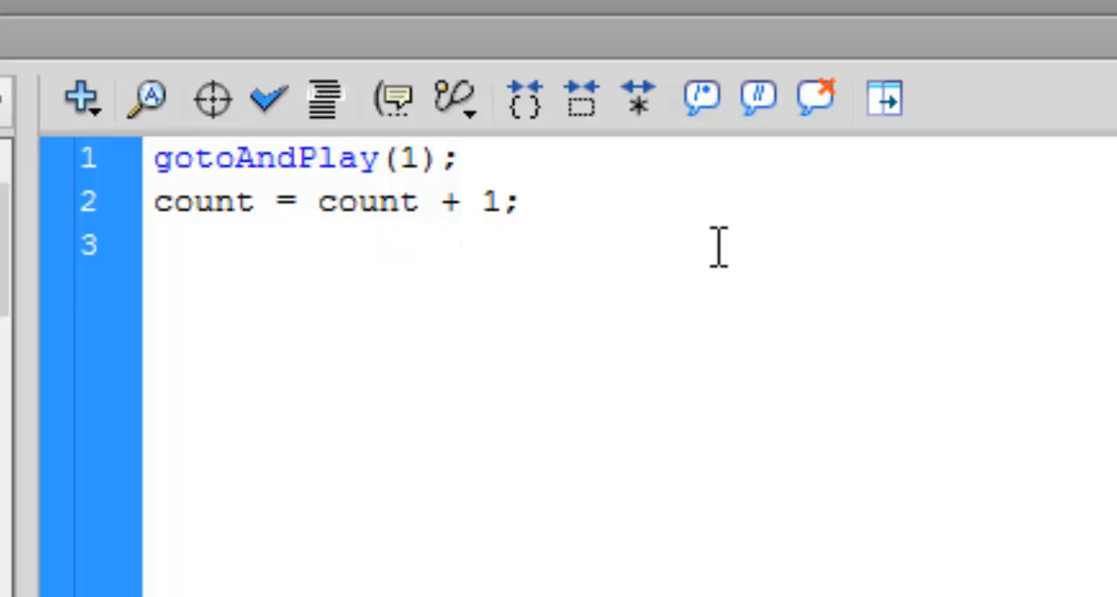
{"action": "type", "text": "3  + 1;"}
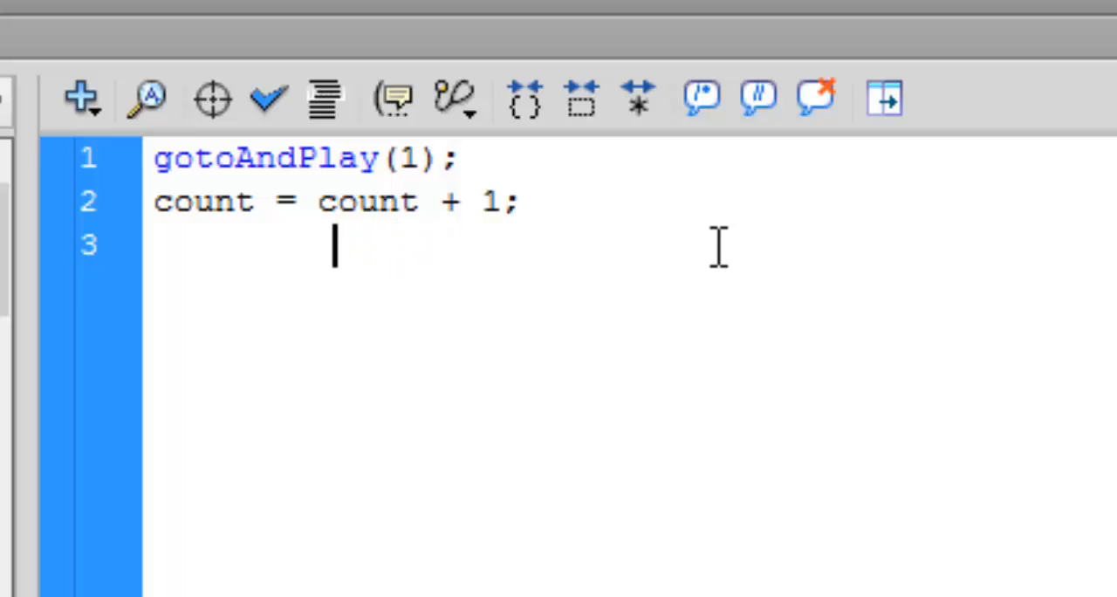
{"action": "key", "text": "BackSpace"}
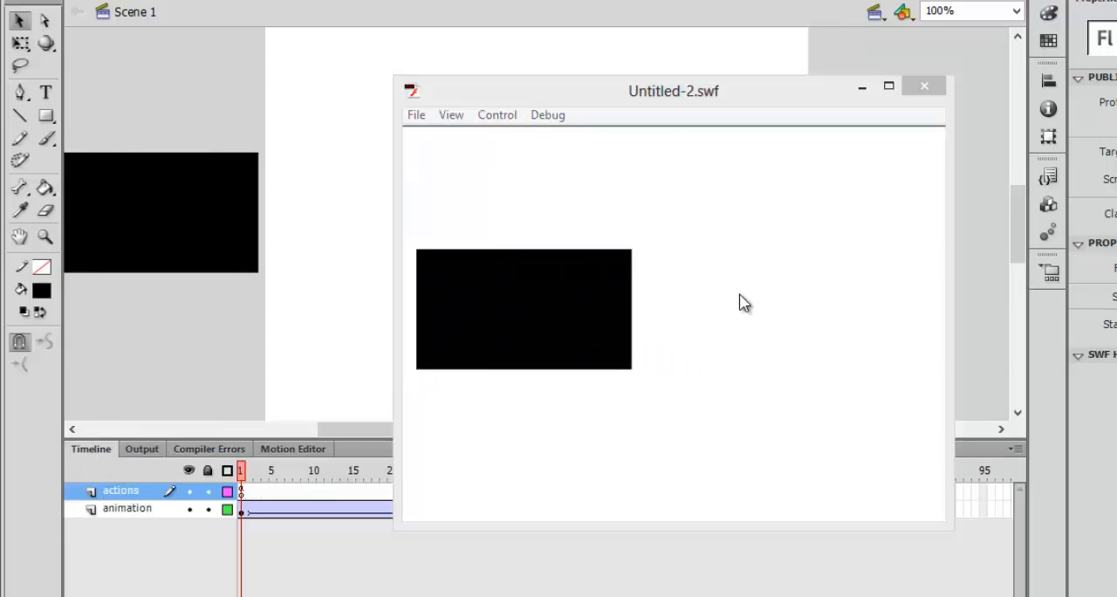
Close the Untitled-2.swf test preview window
{"action": "left_click", "coordinate": [924, 86]}
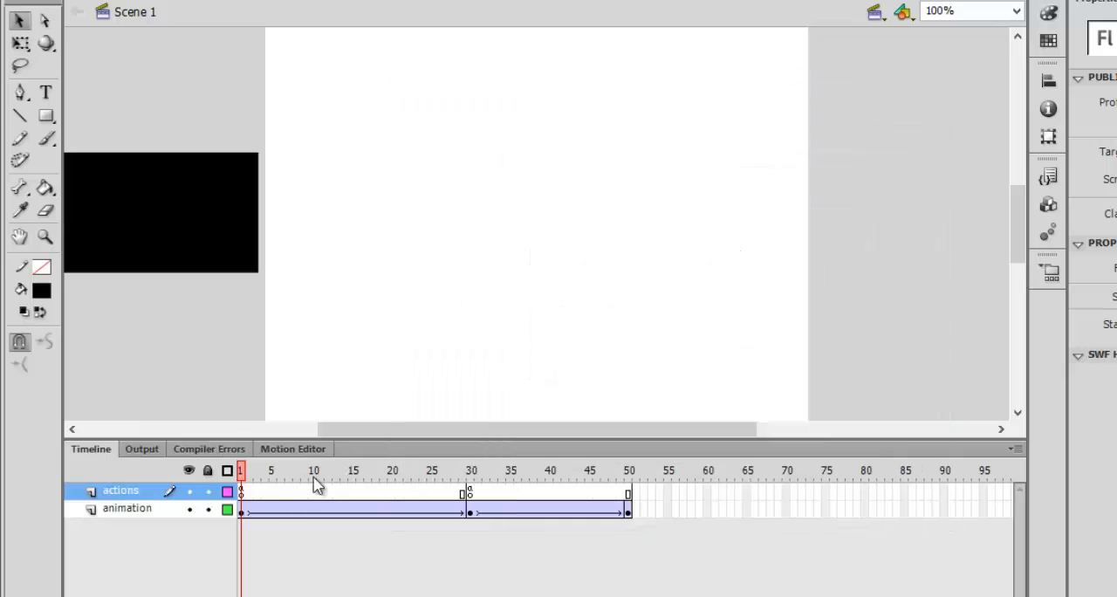
{"action": "mouse_move", "coordinate": [270, 479]}
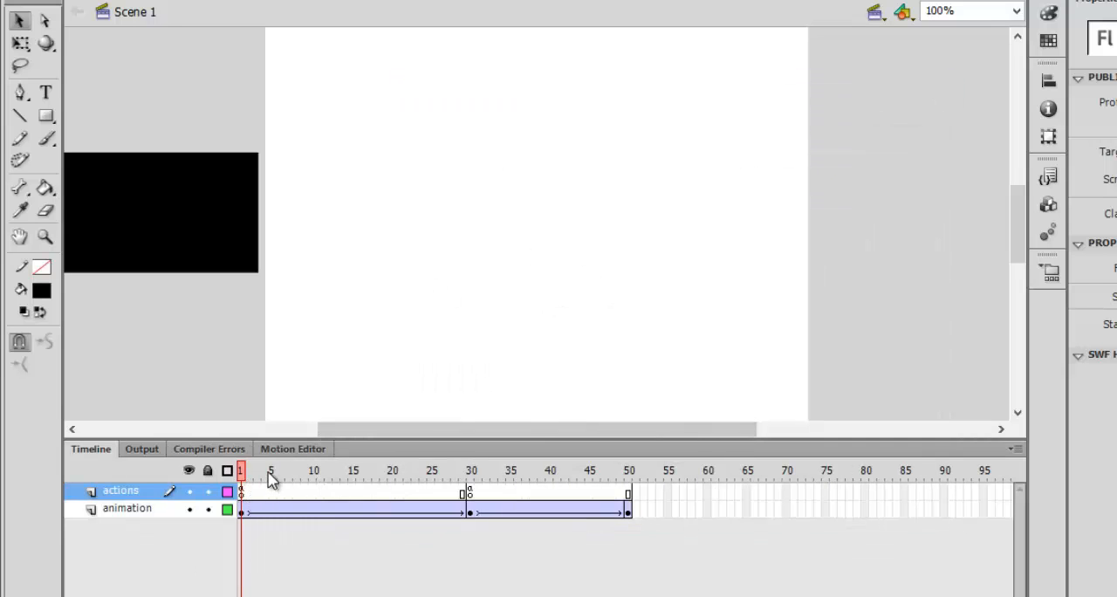